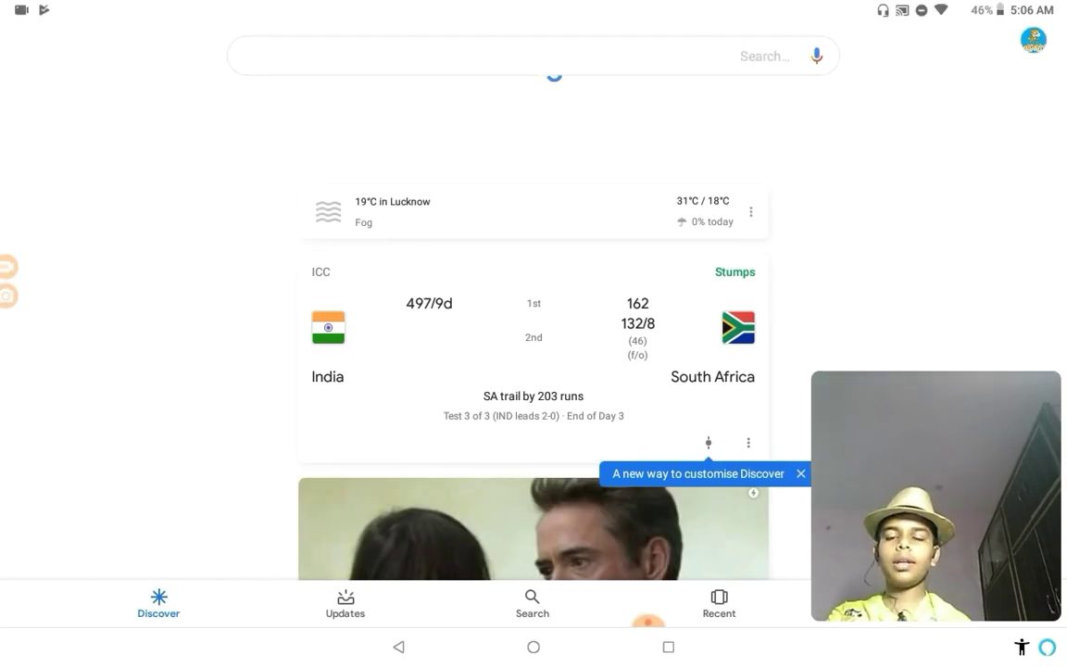
- Search Google for 'scratch for android' using the suggestion from typing 'scra'
{"action": "left_click", "coordinate": [509, 55]}
{"action": "type", "text": "scra"}
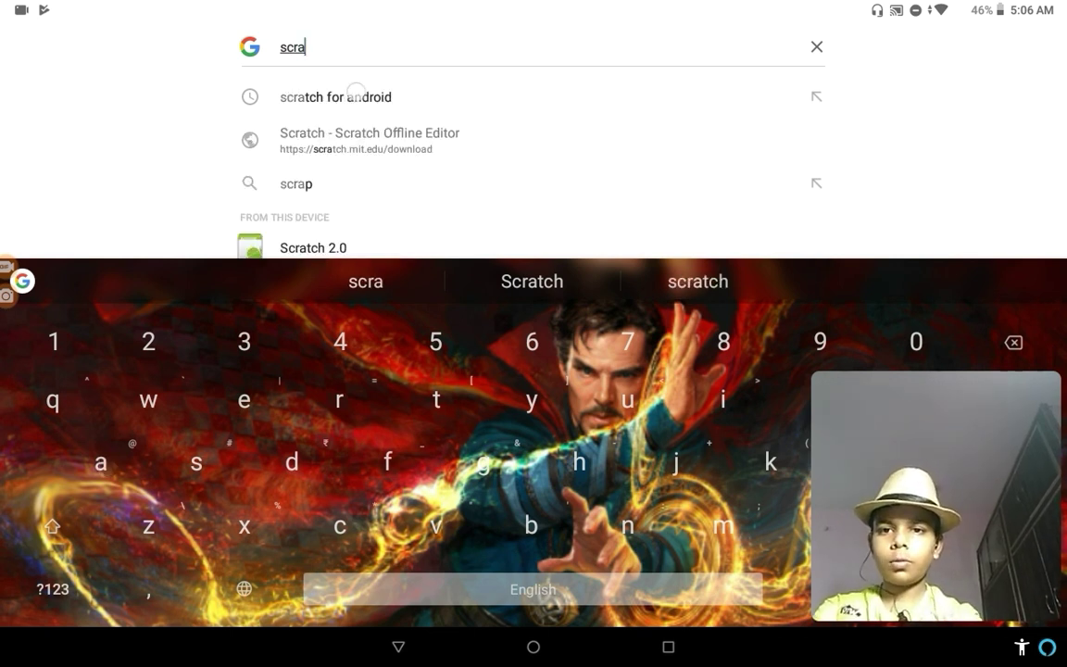
{"action": "left_click", "coordinate": [335, 97]}
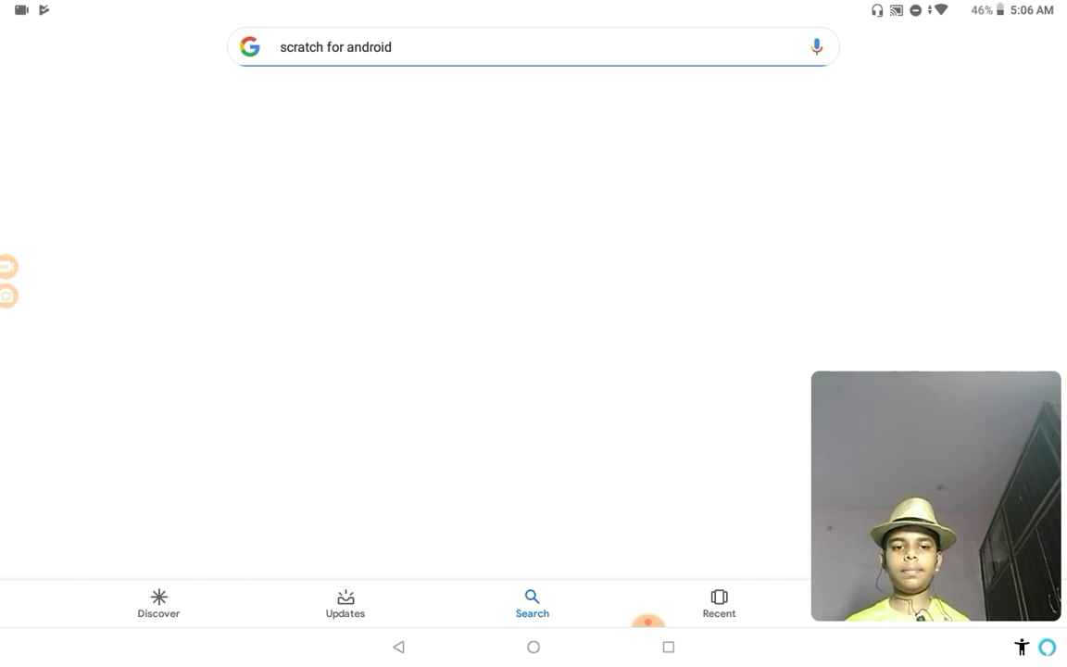
{"action": "key", "text": "Enter"}
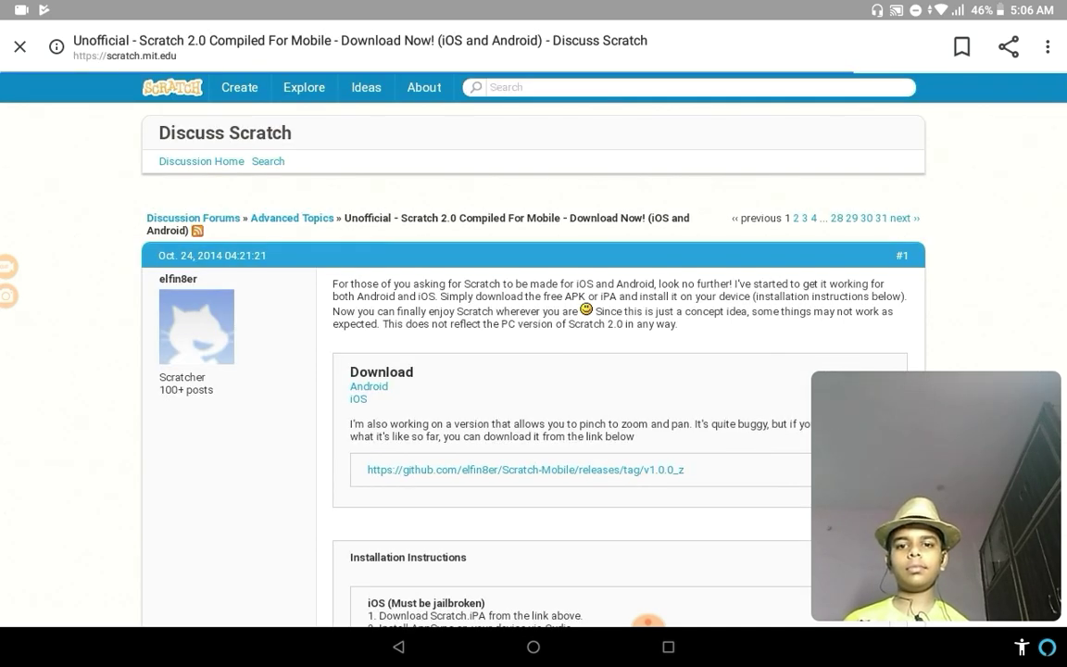
- Follow the Android download link in the Scratch 2.0 Compiled For Mobile forum post
{"action": "scroll", "scroll_direction": "down", "scroll_amount": 3}
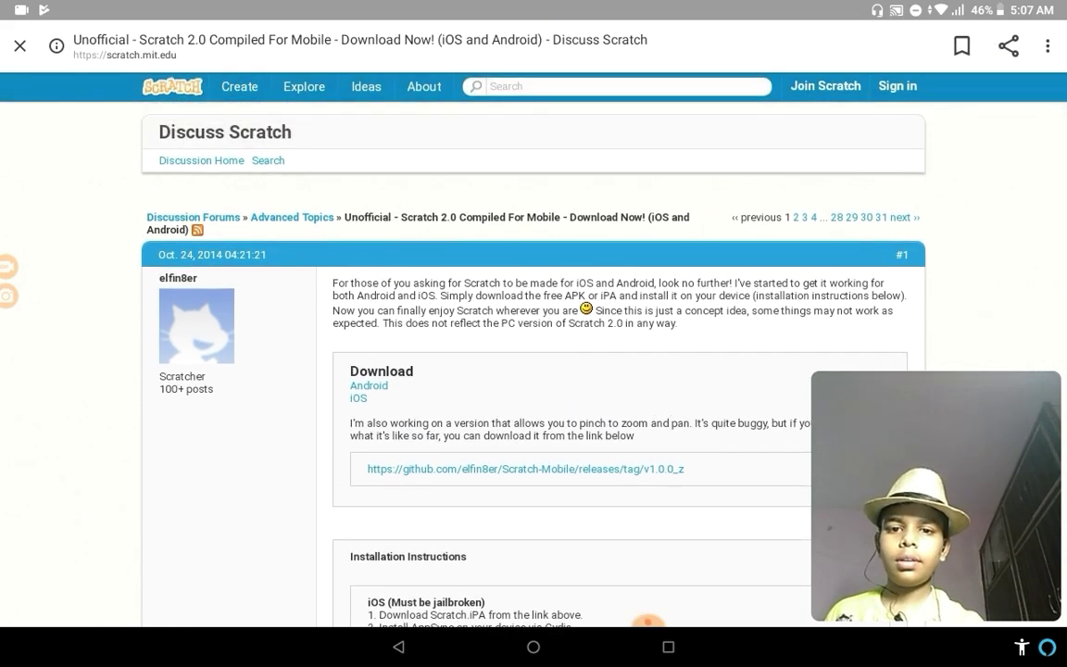
{"action": "scroll", "scroll_direction": "down", "scroll_amount": 3}
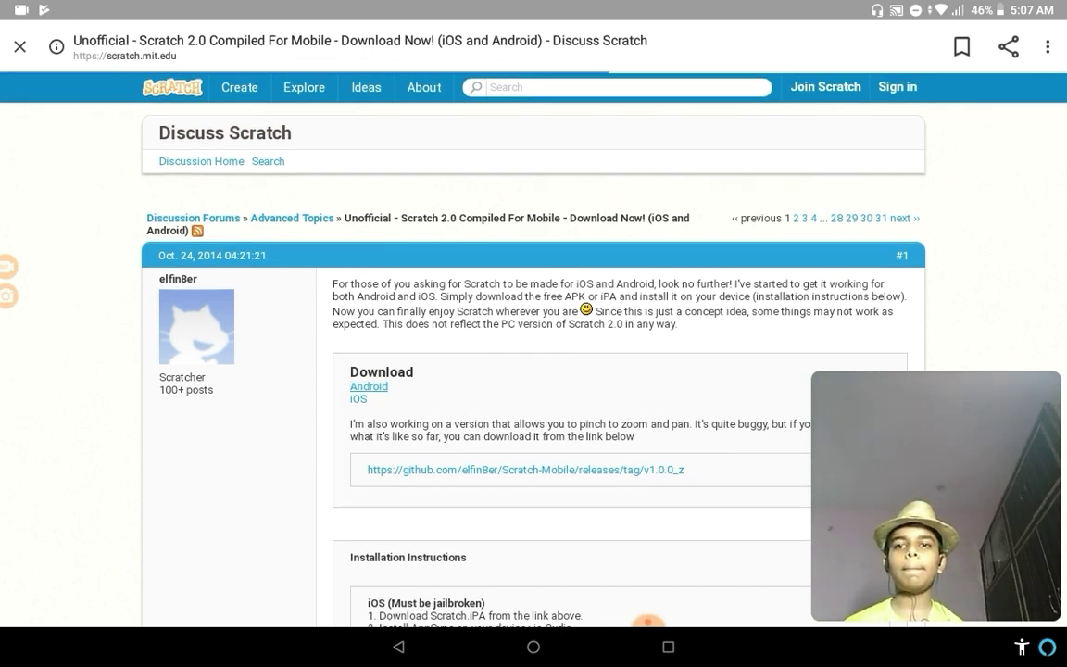
{"action": "left_click", "coordinate": [369, 386]}
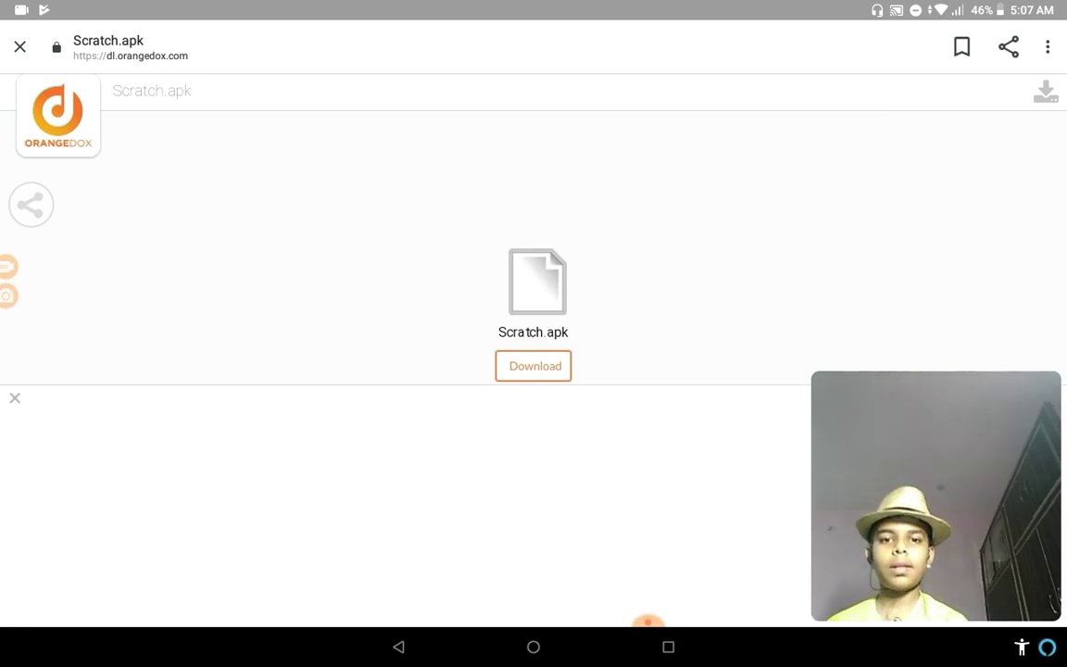
- Download Scratch.apk from Orangedox again, confirming the 'download again?' prompt
{"action": "left_click", "coordinate": [533, 366]}
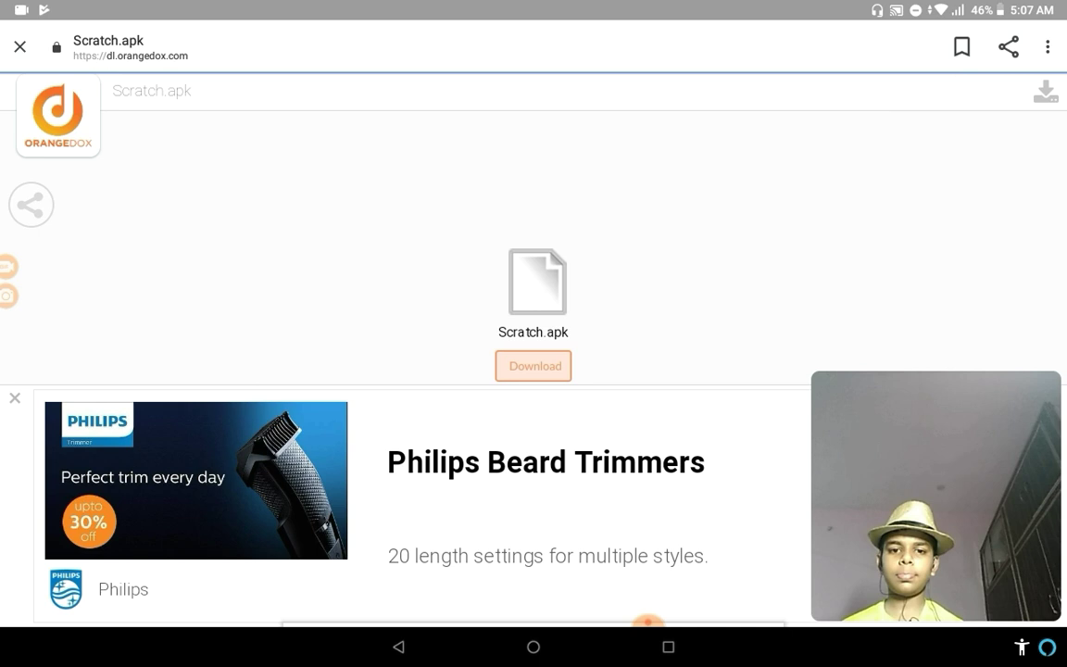
{"action": "left_click", "coordinate": [533, 365]}
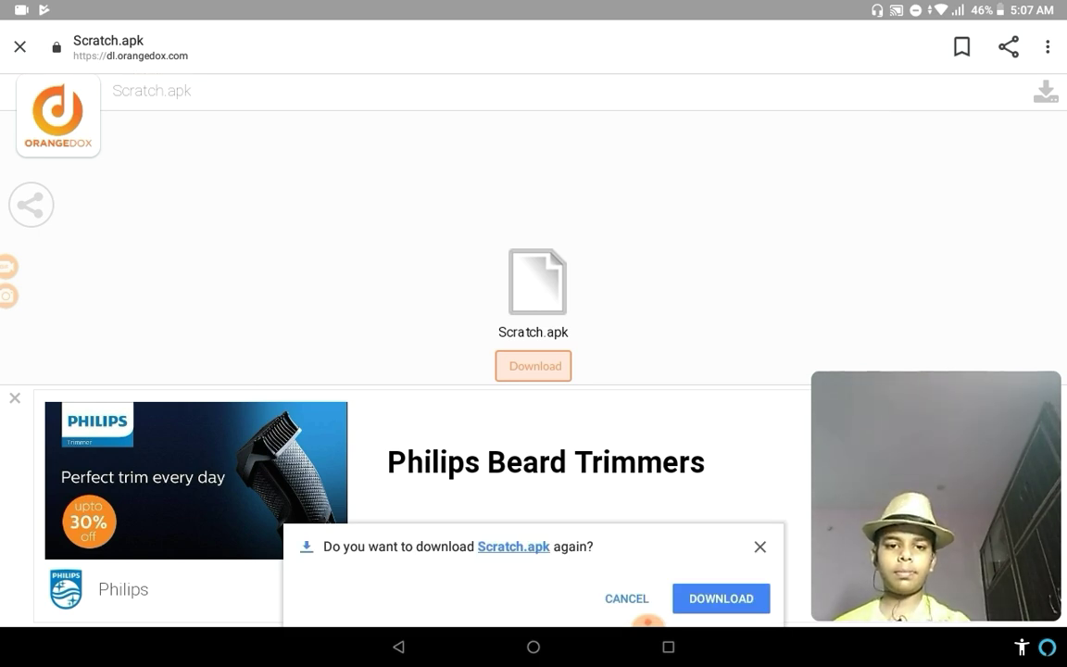
{"action": "left_click", "coordinate": [721, 597]}
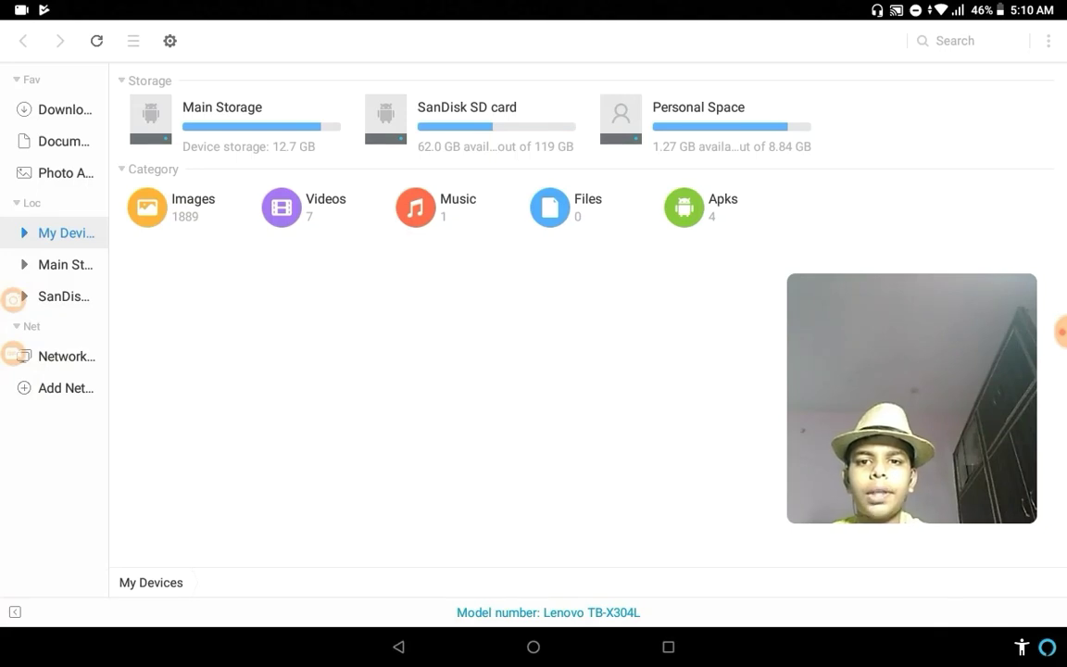
- Install adobe.air-25.0 (1).apk from the Downloads folder and close the installer
{"action": "left_click", "coordinate": [65, 109]}
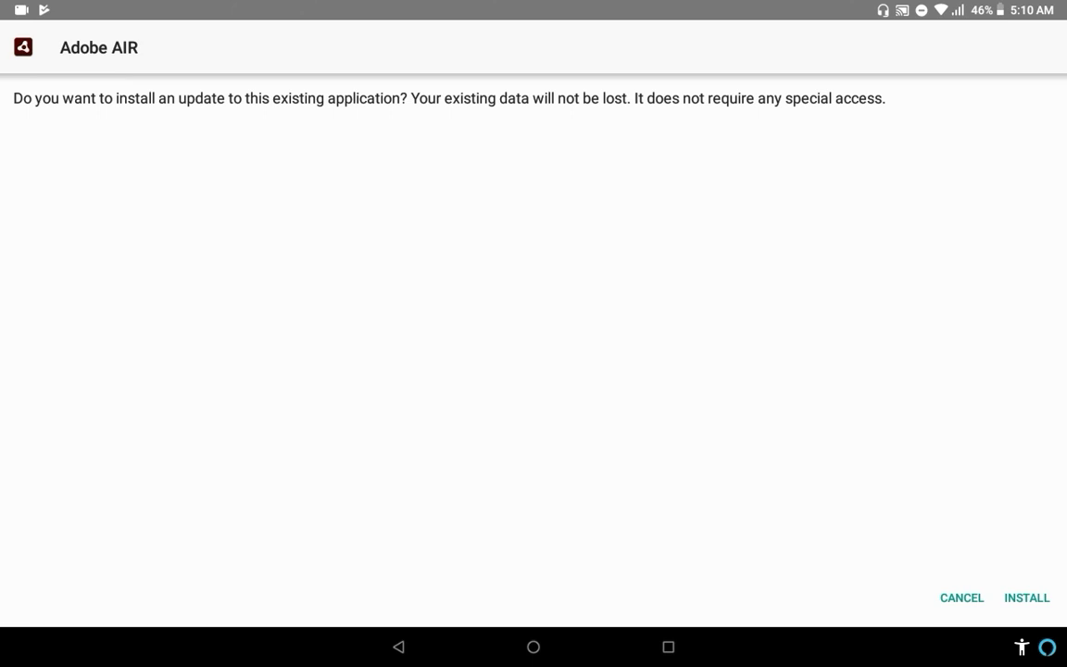
{"action": "left_click", "coordinate": [1027, 597]}
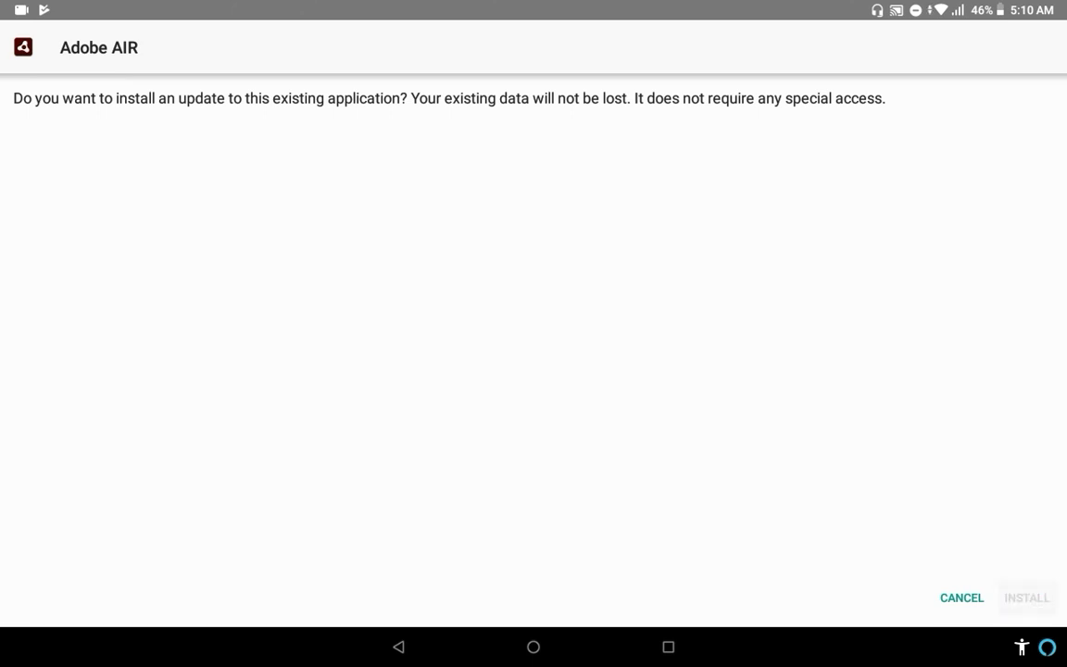
{"action": "left_click", "coordinate": [1027, 597]}
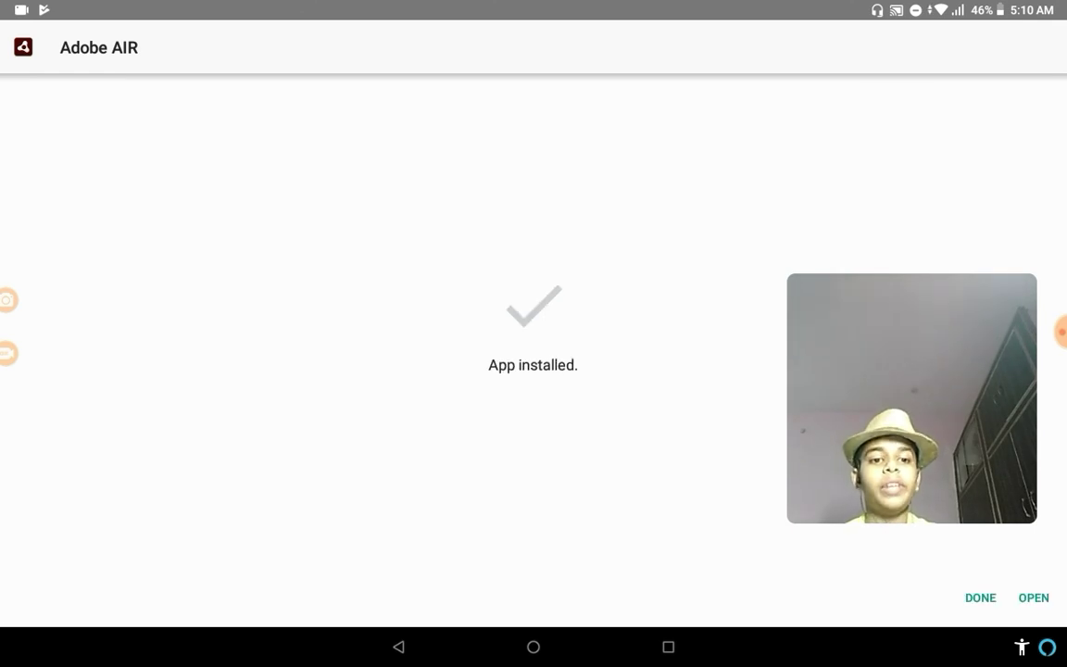
{"action": "left_click", "coordinate": [980, 597]}
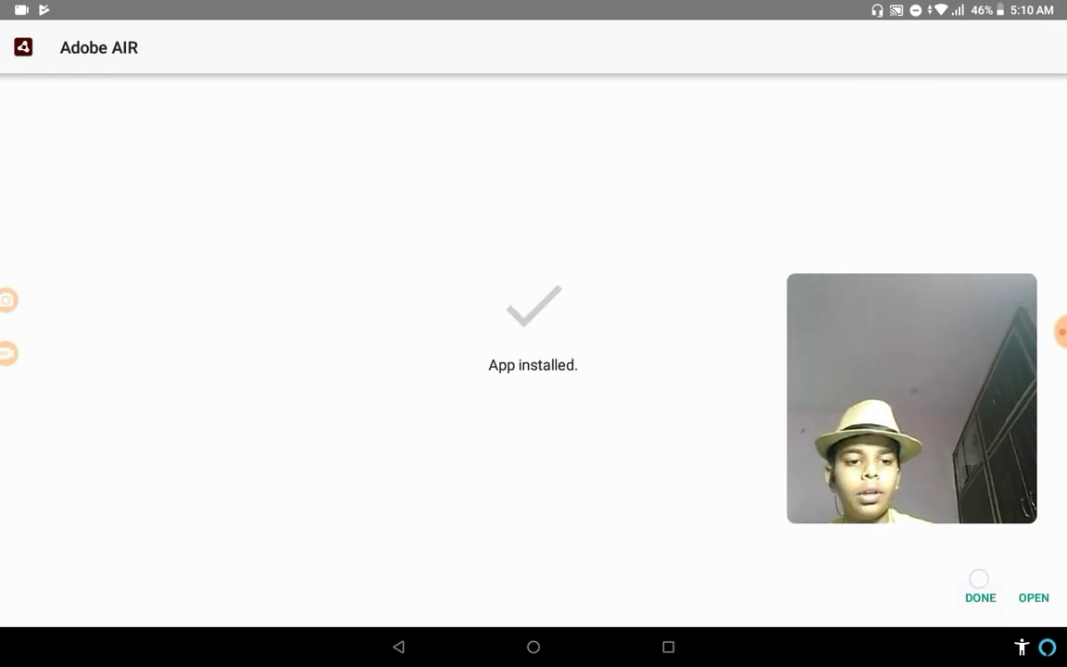
{"action": "left_click", "coordinate": [980, 598]}
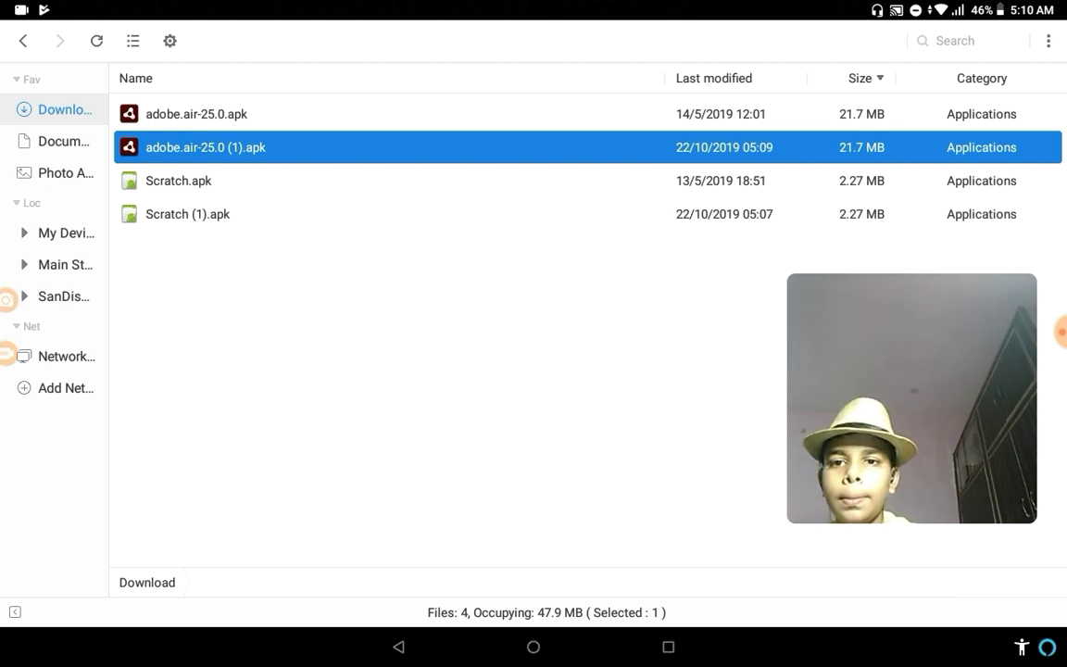
- Install Scratch (1).apk, reinstalling when needed, and open Scratch 2.0
{"action": "double_click", "coordinate": [187, 214]}
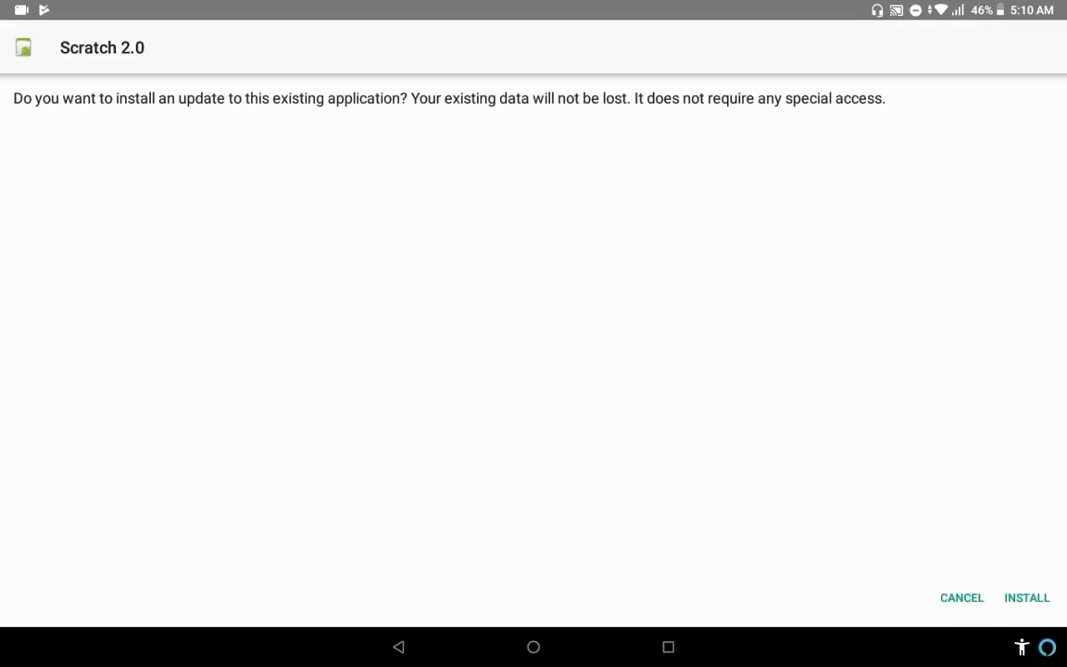
{"action": "left_click", "coordinate": [1027, 598]}
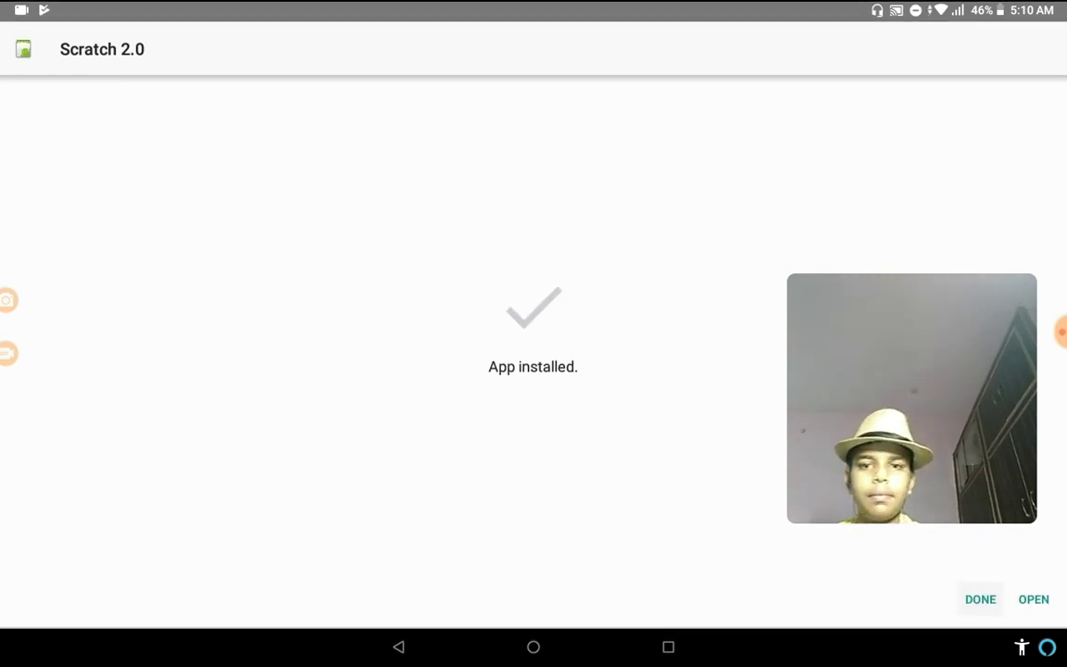
{"action": "left_click", "coordinate": [980, 599]}
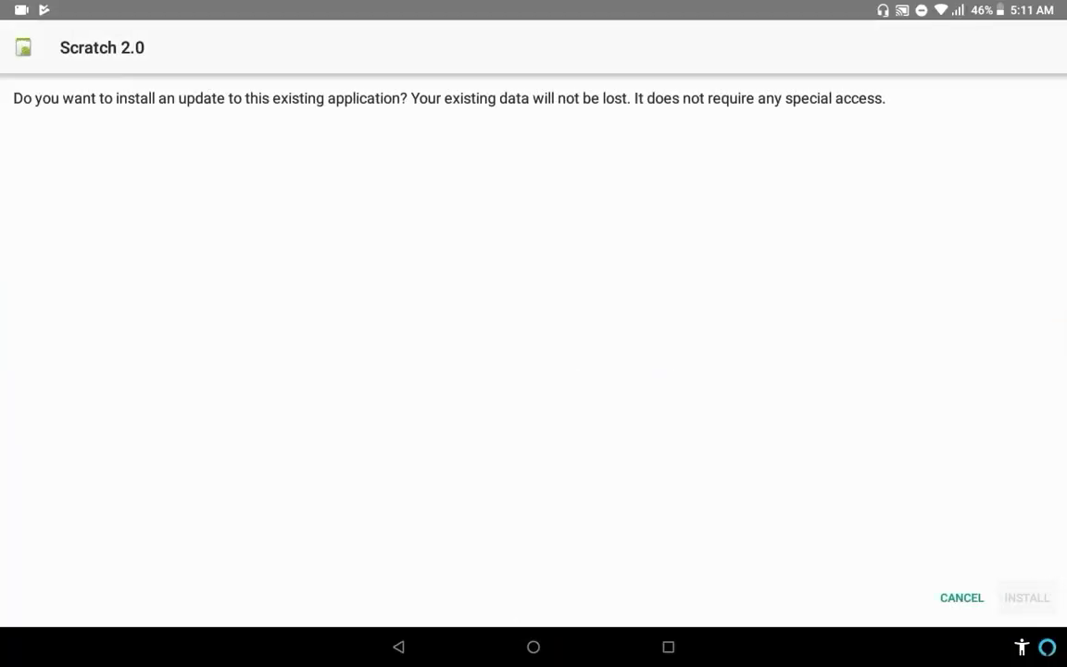
{"action": "left_click", "coordinate": [1026, 597]}
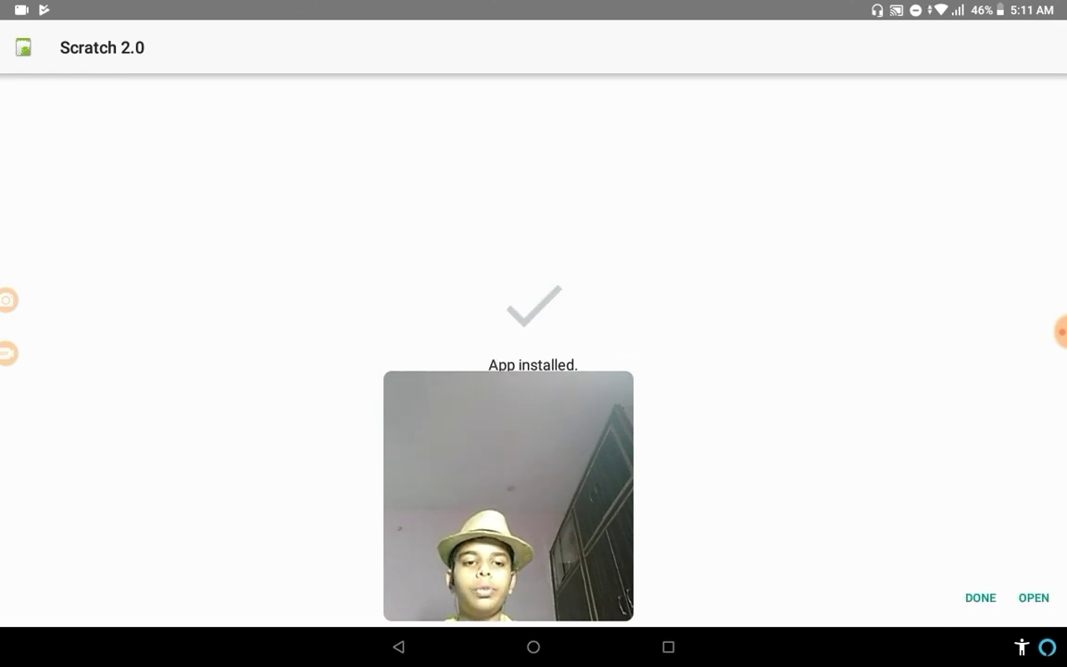
{"action": "left_click", "coordinate": [1033, 597]}
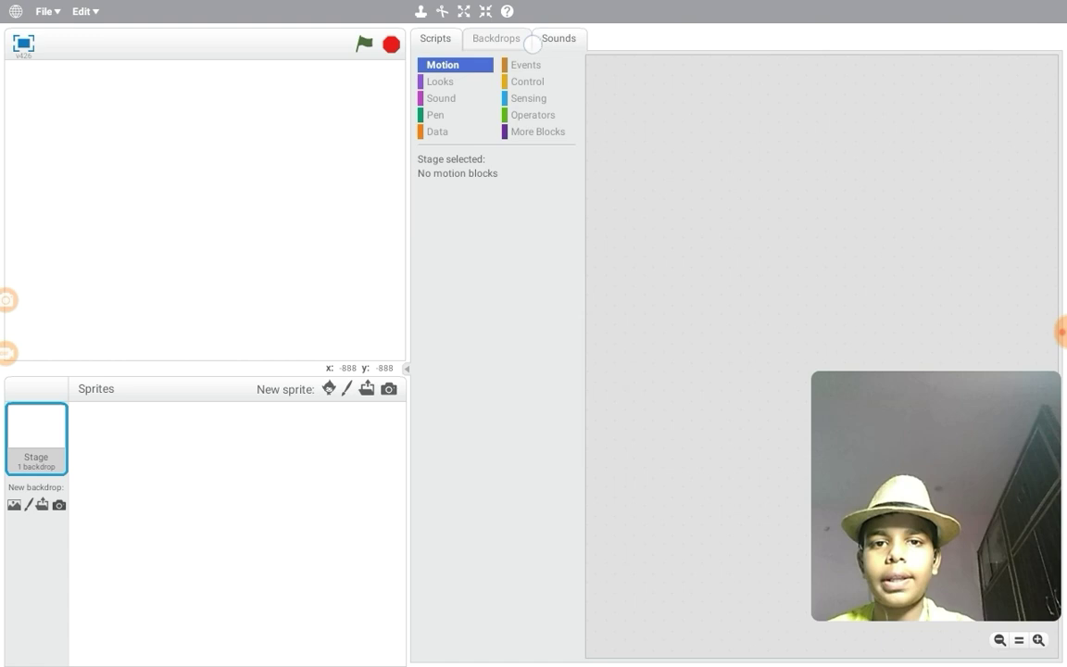
- Add a 'when flag clicked' block and paint a new sprite with an ellipse costume
{"action": "left_click", "coordinate": [526, 63]}
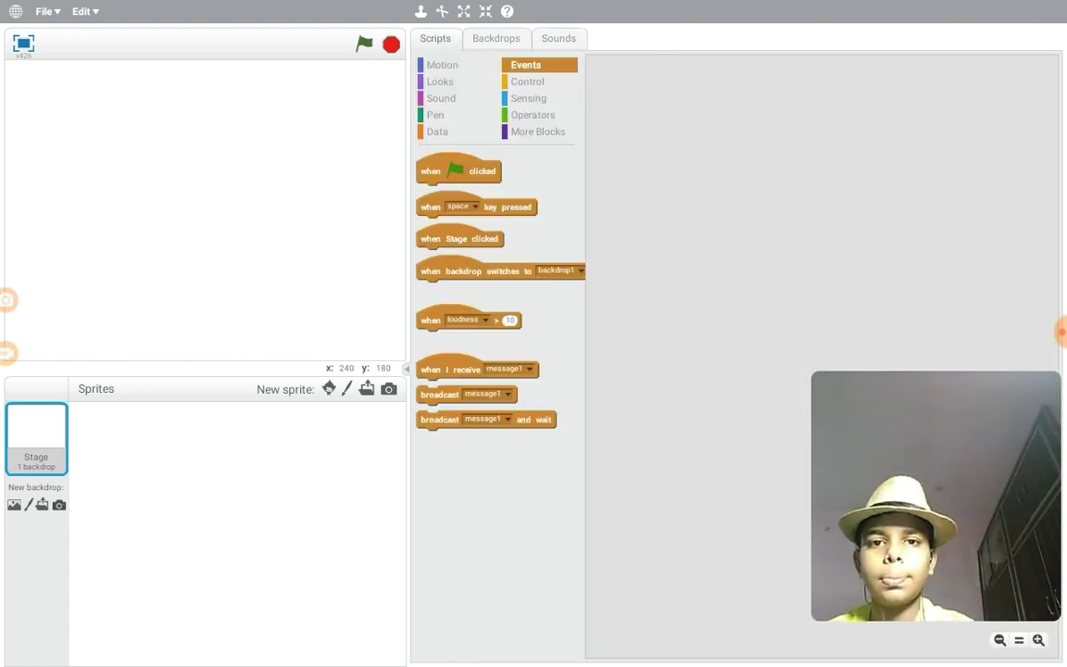
{"action": "left_click_drag", "start_coordinate": [459, 170], "coordinate": [822, 172]}
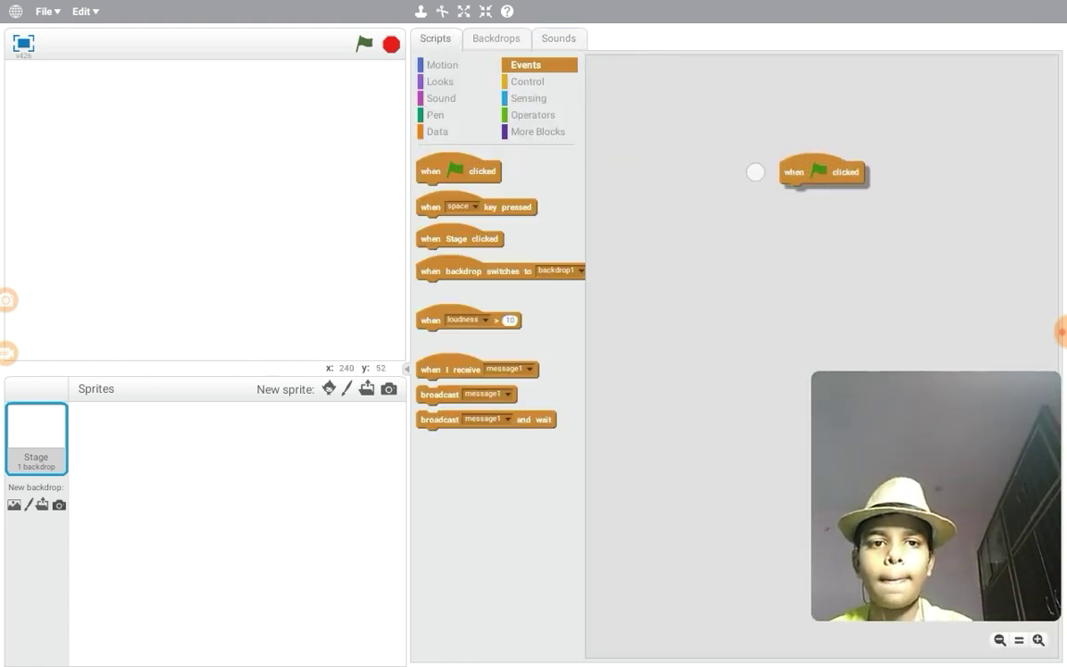
{"action": "left_click", "coordinate": [329, 388]}
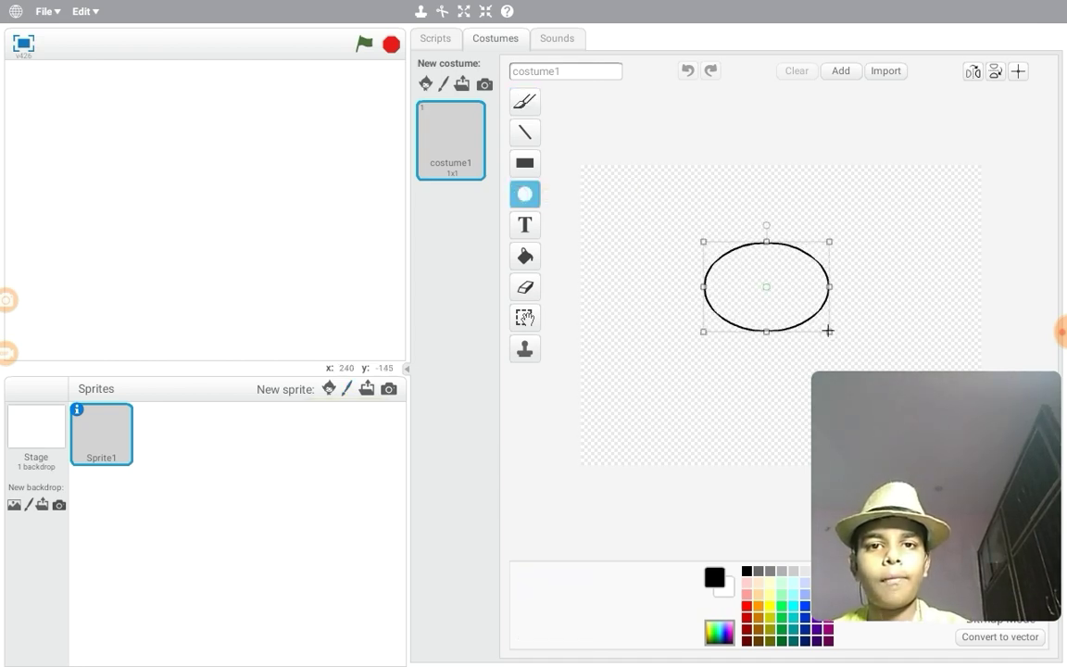
{"action": "left_click", "coordinate": [435, 38]}
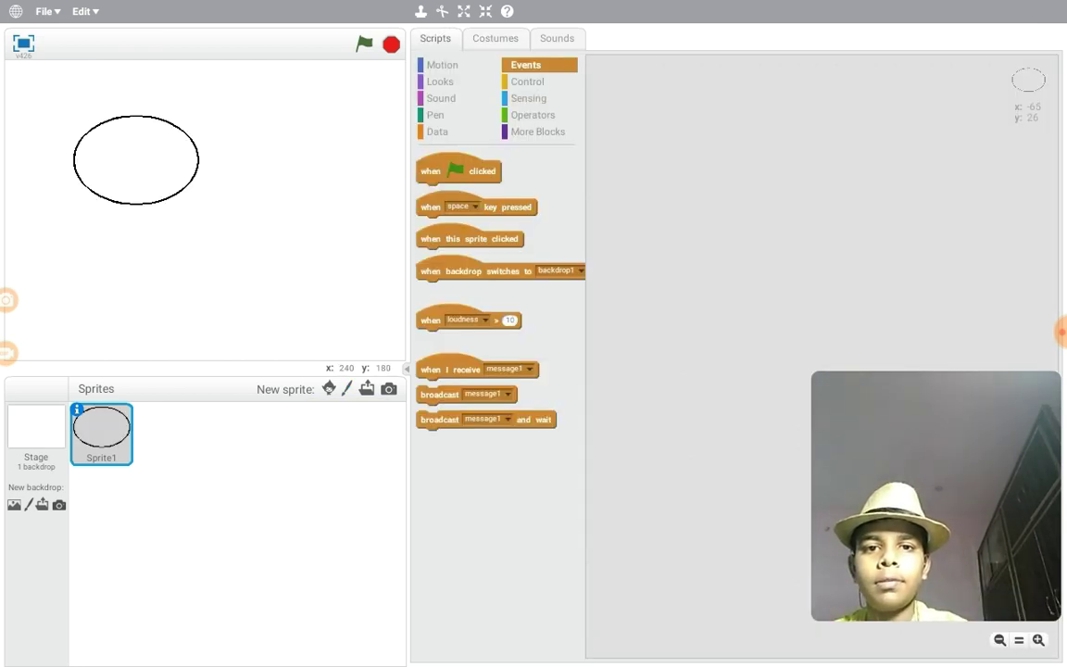
- Browse the Looks and Sound blocks and pick a pitch on the play note block
{"action": "left_click", "coordinate": [441, 81]}
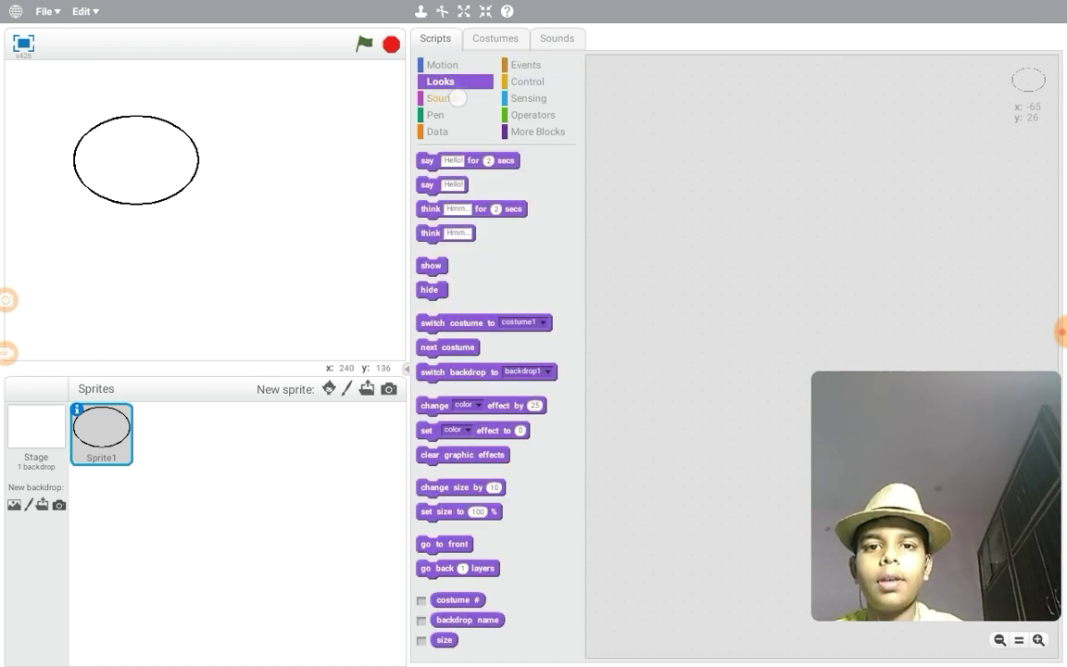
{"action": "left_click", "coordinate": [440, 98]}
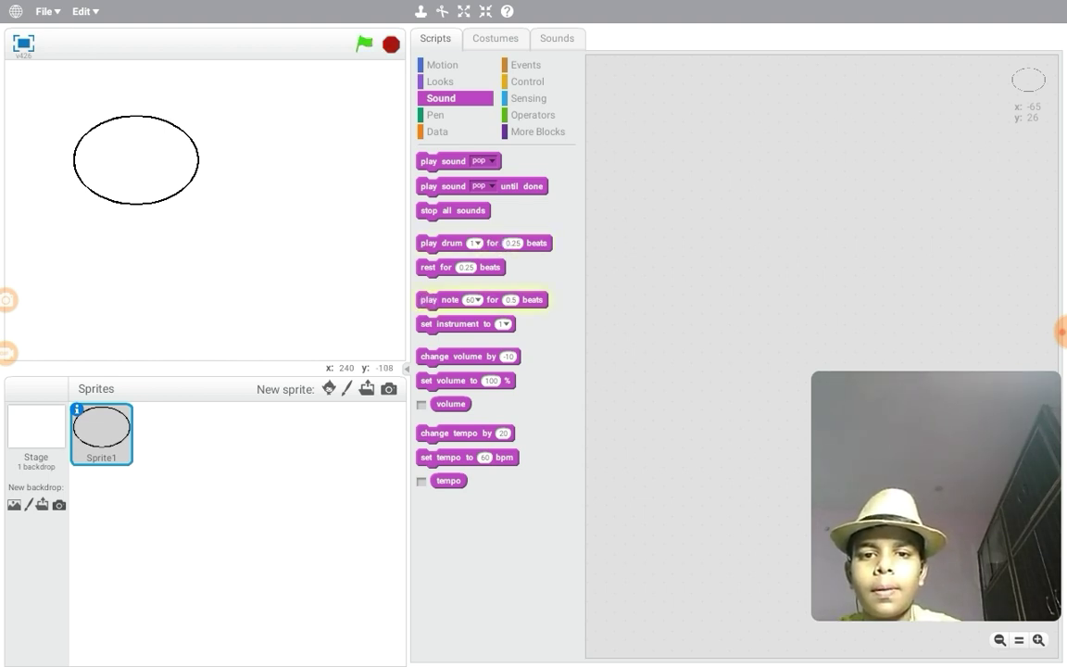
{"action": "left_click", "coordinate": [472, 300]}
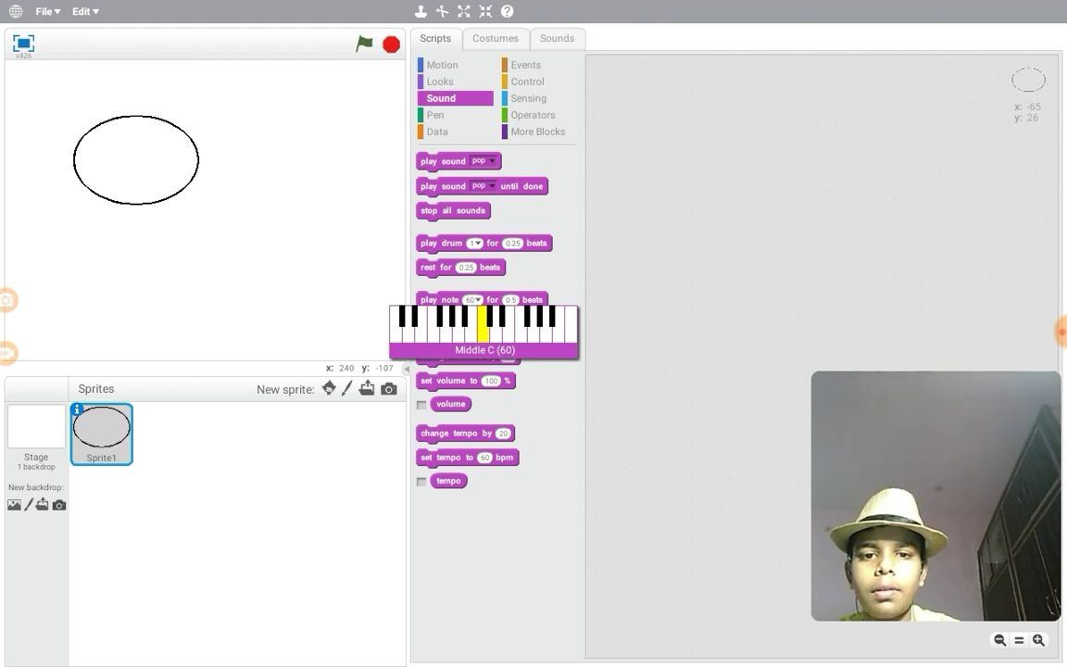